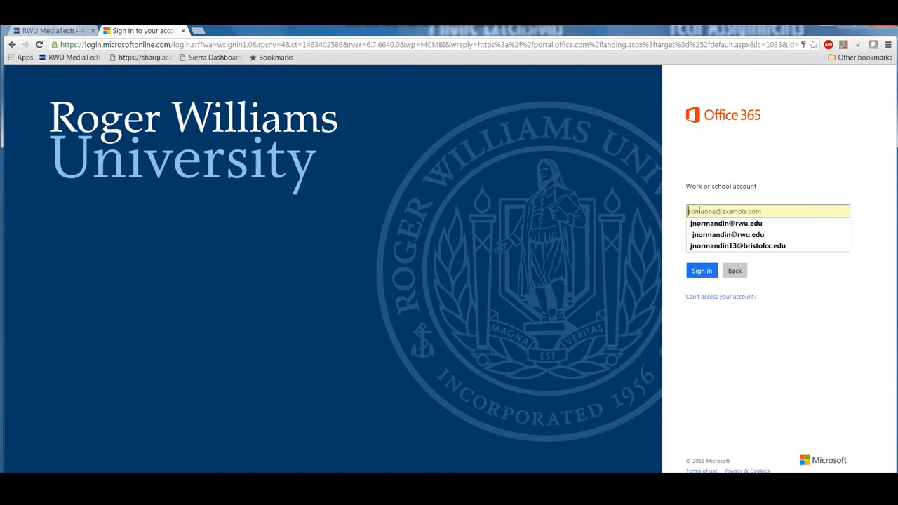
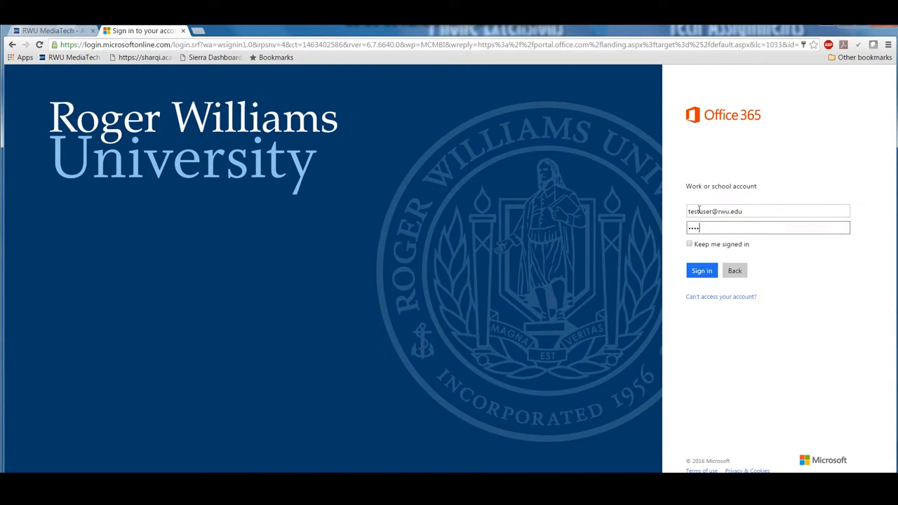
# Sign in to Office 365 with the university work account 'testuser'.
pyautogui.click(701, 269)
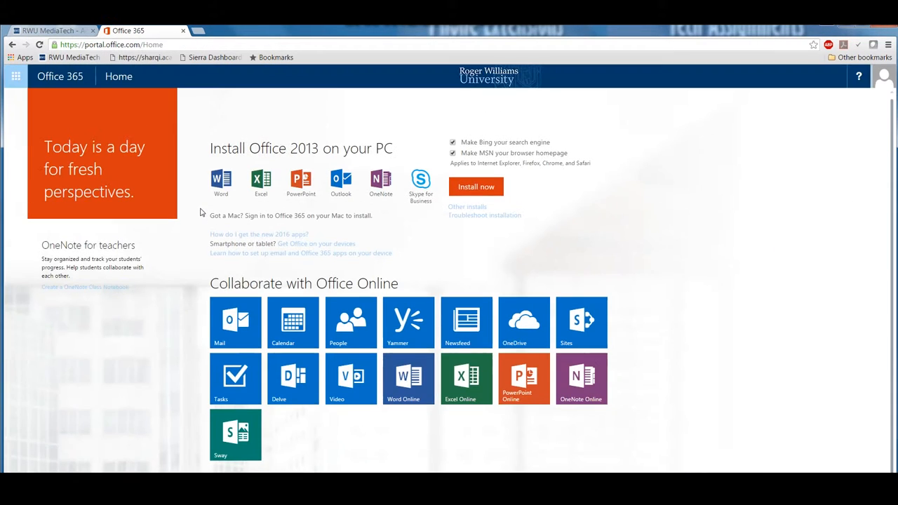
# Review the app launcher tiles, then launch Outlook Mail from the Mail tile.
pyautogui.click(16, 76)
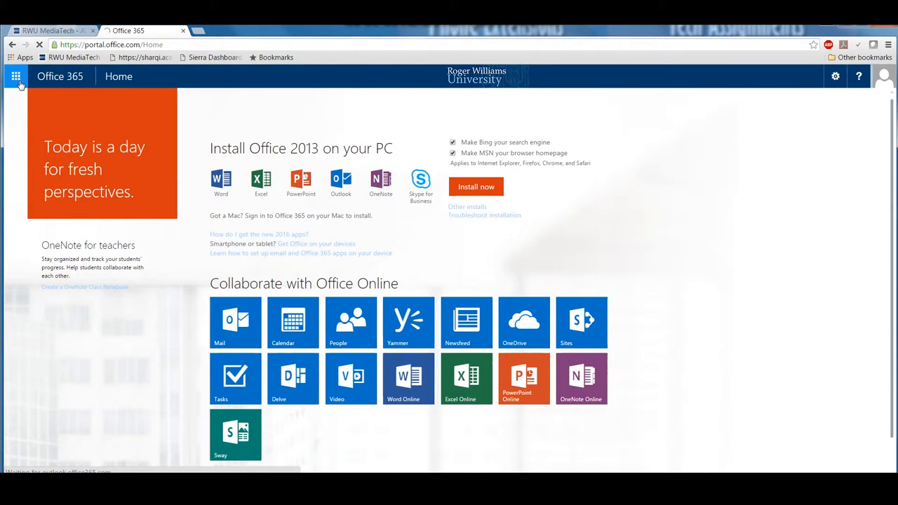
pyautogui.click(16, 76)
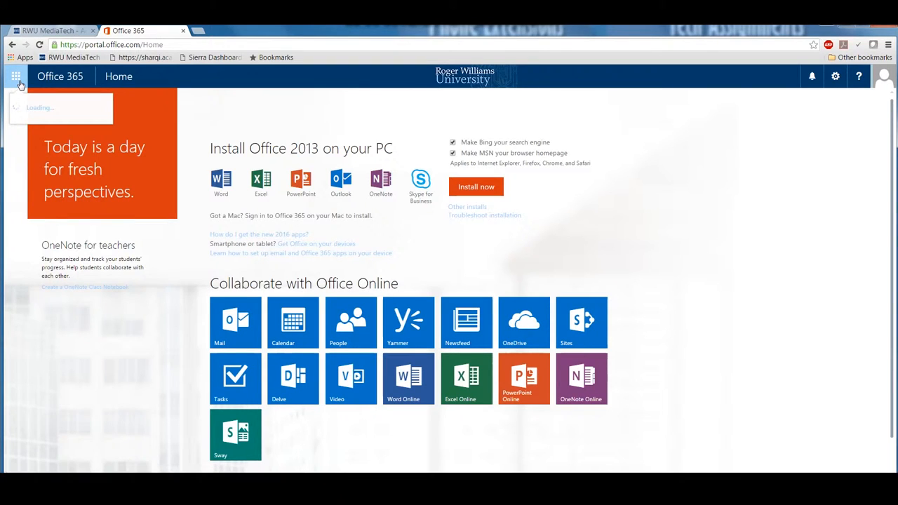
pyautogui.click(14, 76)
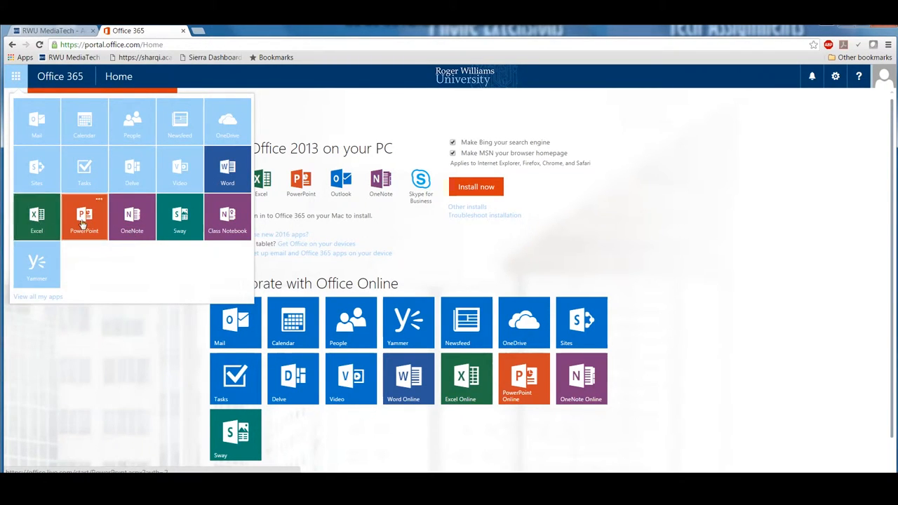
pyautogui.moveTo(85, 216)
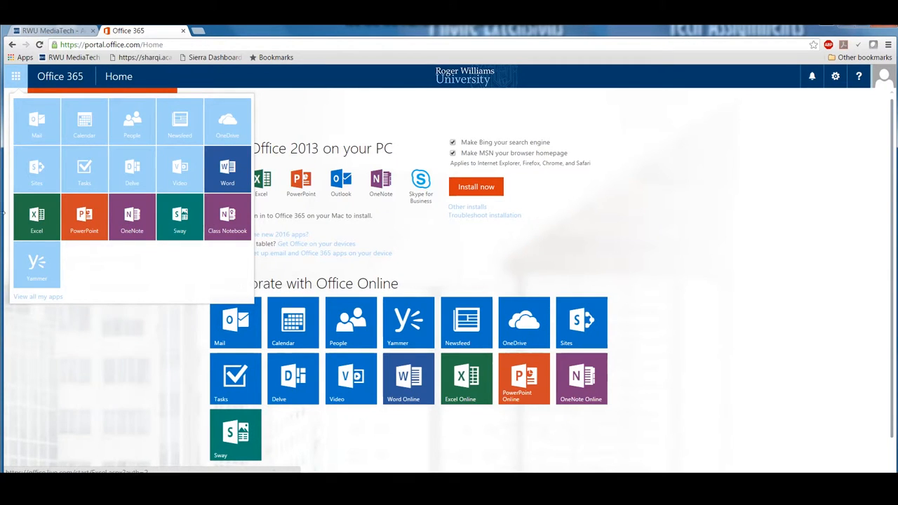
pyautogui.moveTo(36, 165)
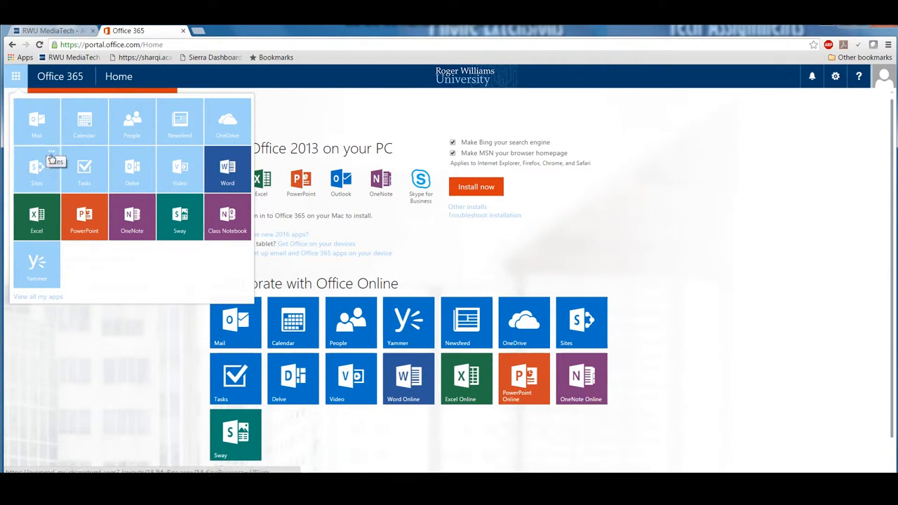
pyautogui.moveTo(101, 277)
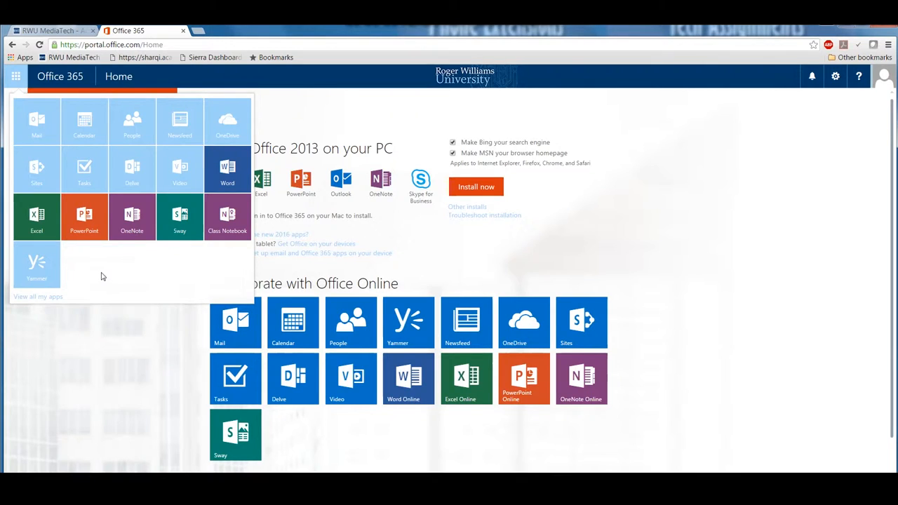
pyautogui.moveTo(101, 273)
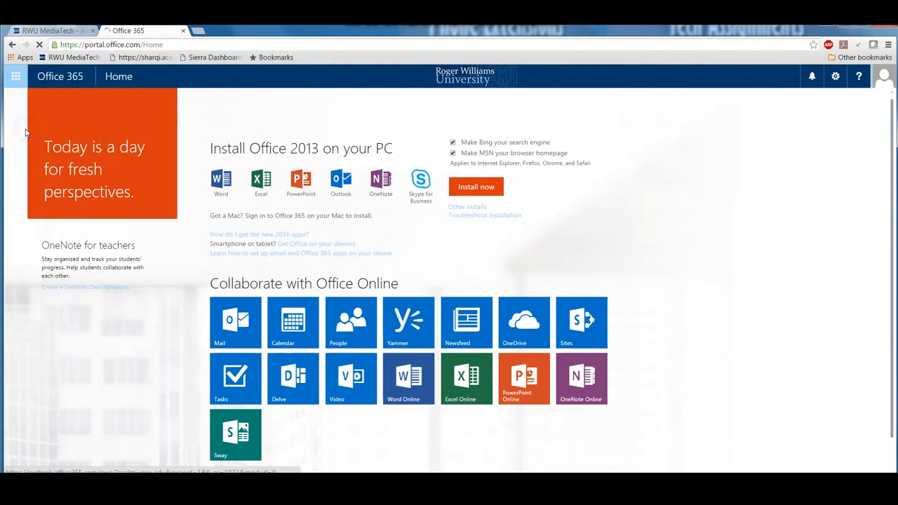
pyautogui.click(236, 321)
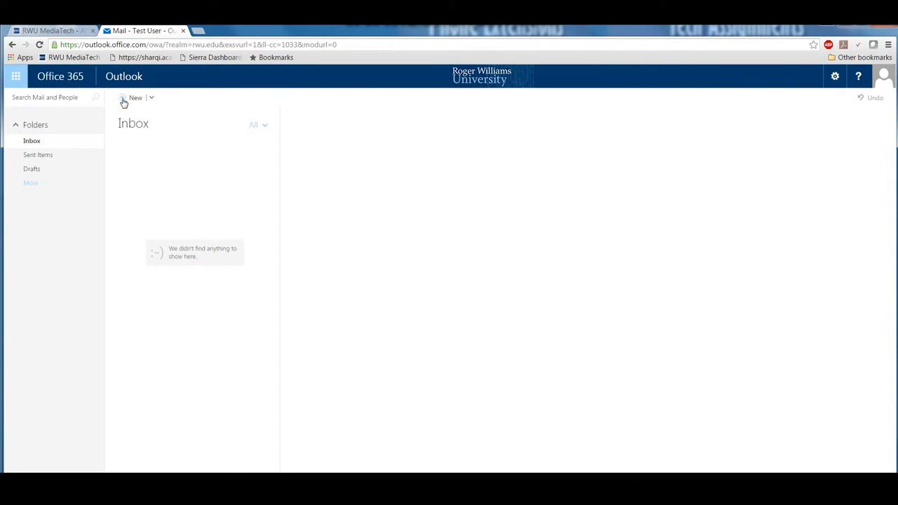
# Write a new message to 'jan' with subject 'test' and body 'This is a test'.
pyautogui.click(135, 98)
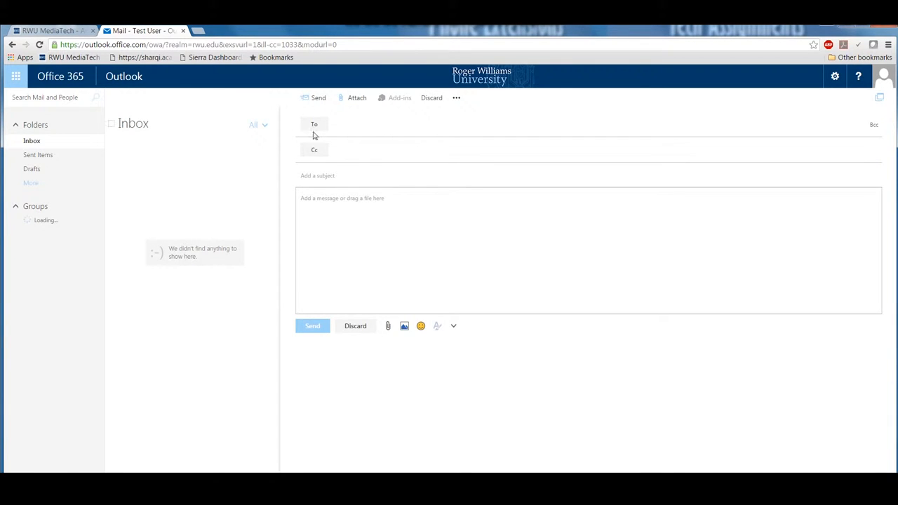
pyautogui.write('jan')
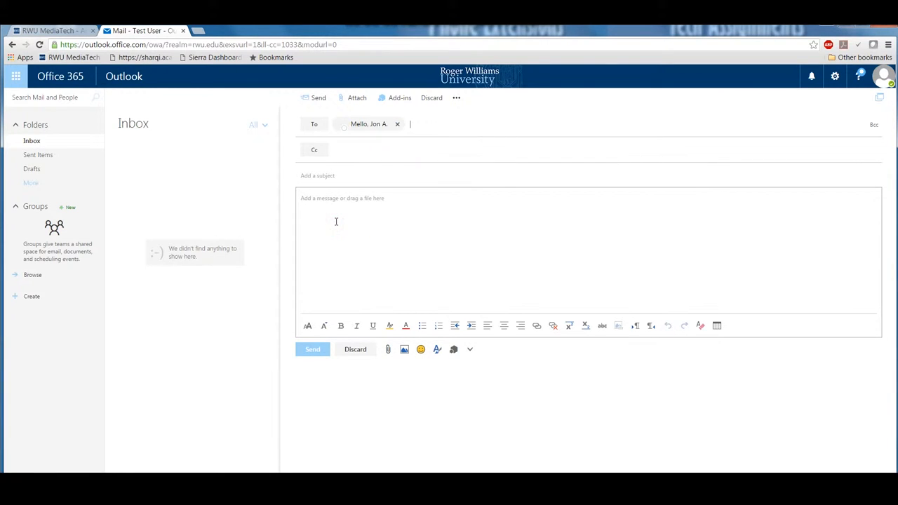
pyautogui.write('tes')
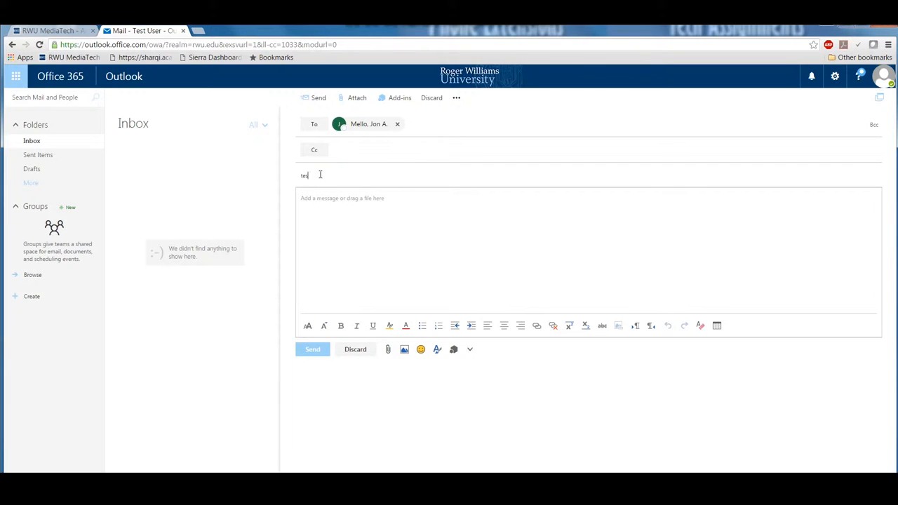
pyautogui.write('This')
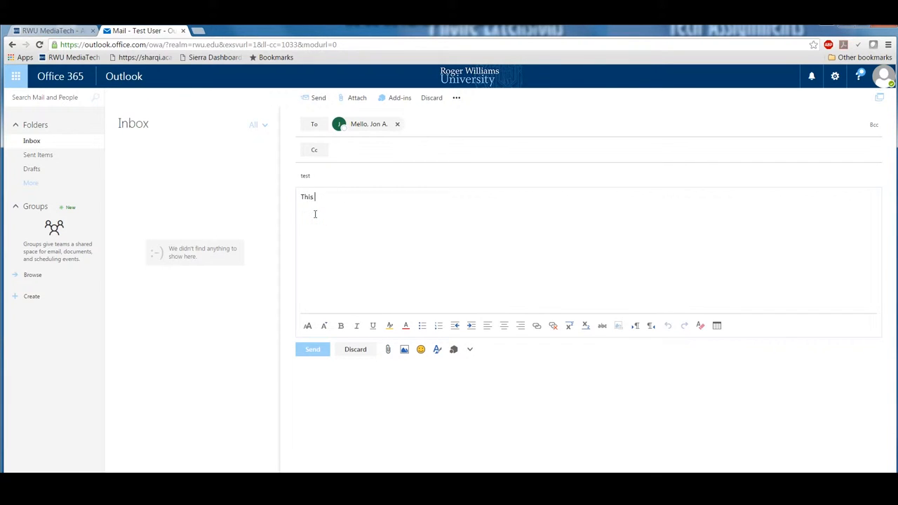
pyautogui.write('is a test')
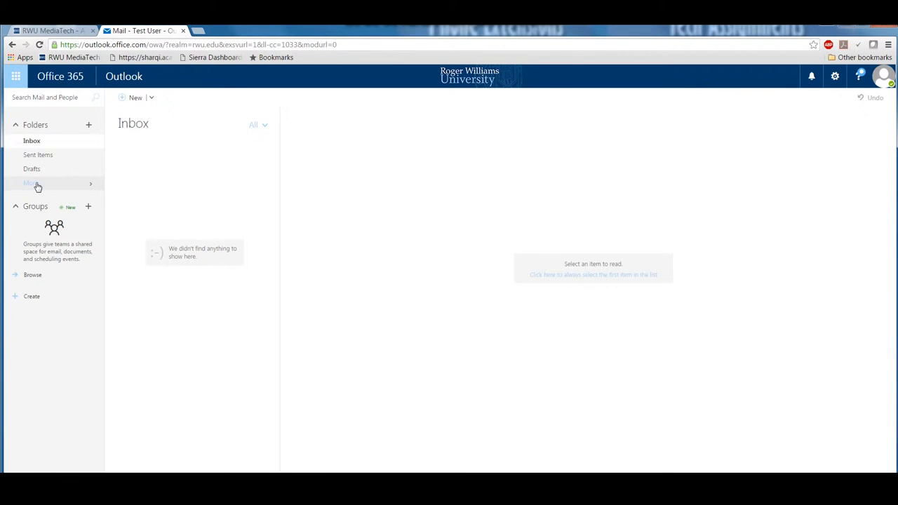
pyautogui.moveTo(31, 183)
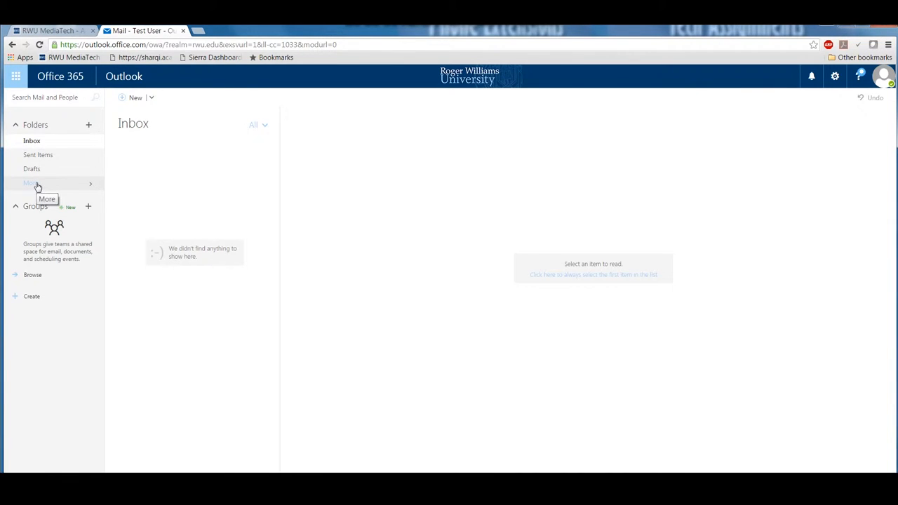
# Bring up the mailbox Settings pane from the gear icon.
pyautogui.click(31, 182)
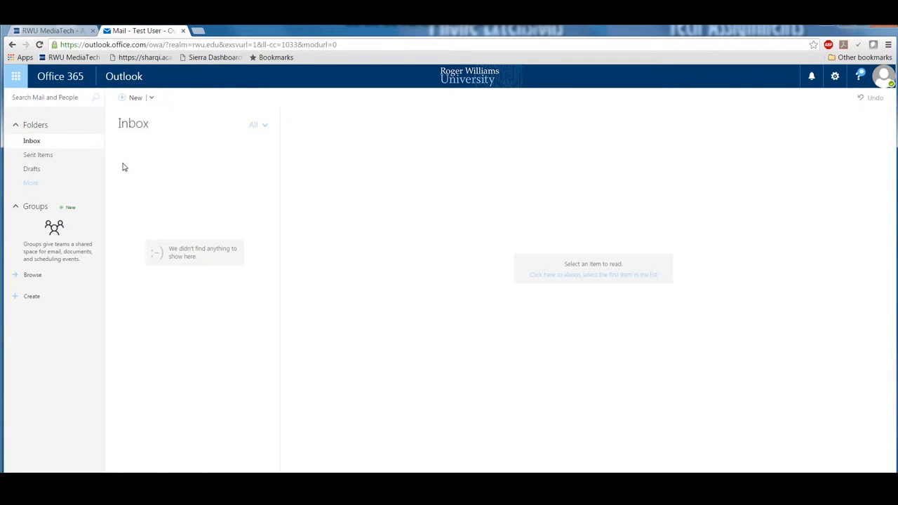
pyautogui.moveTo(779, 129)
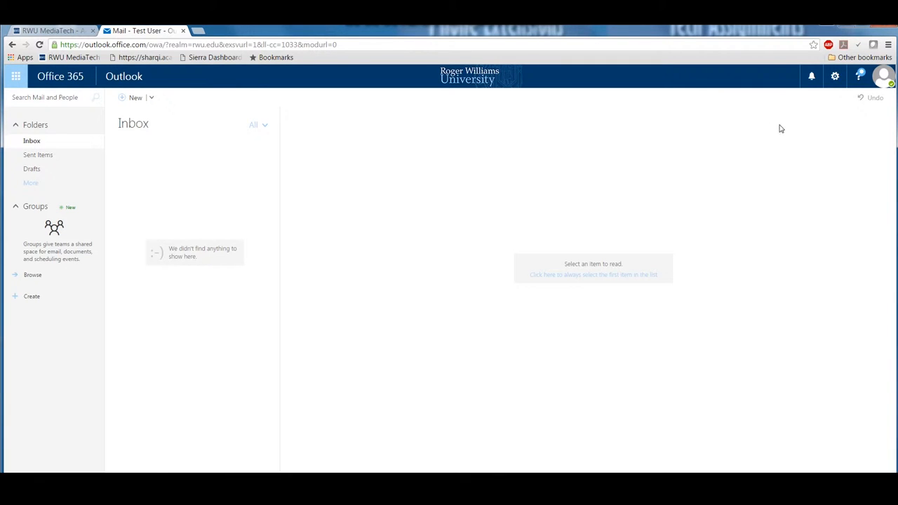
pyautogui.click(834, 76)
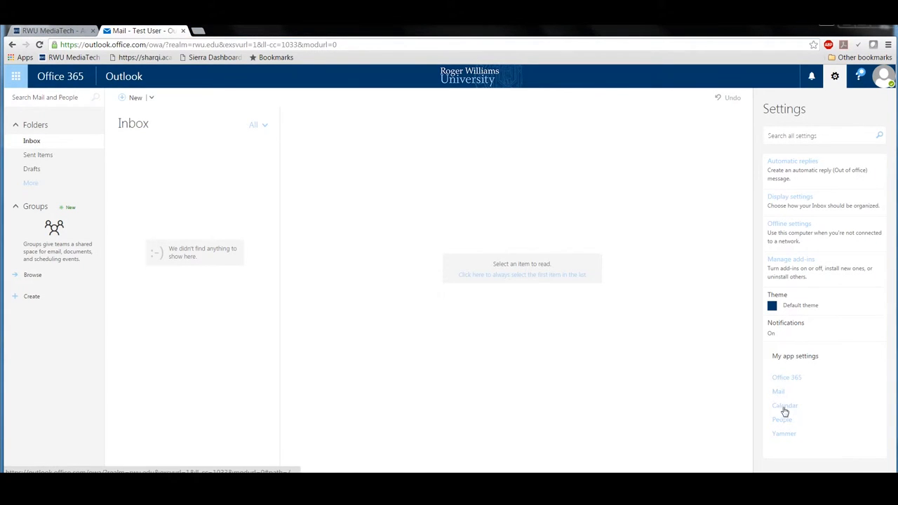
# Go to Mail options and reach the Automatic replies page under Automatic processing.
pyautogui.click(777, 391)
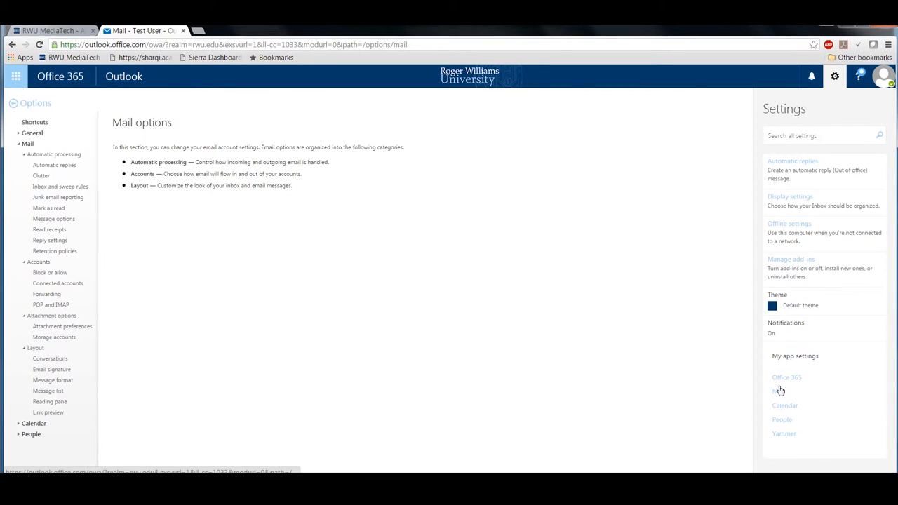
pyautogui.moveTo(91, 126)
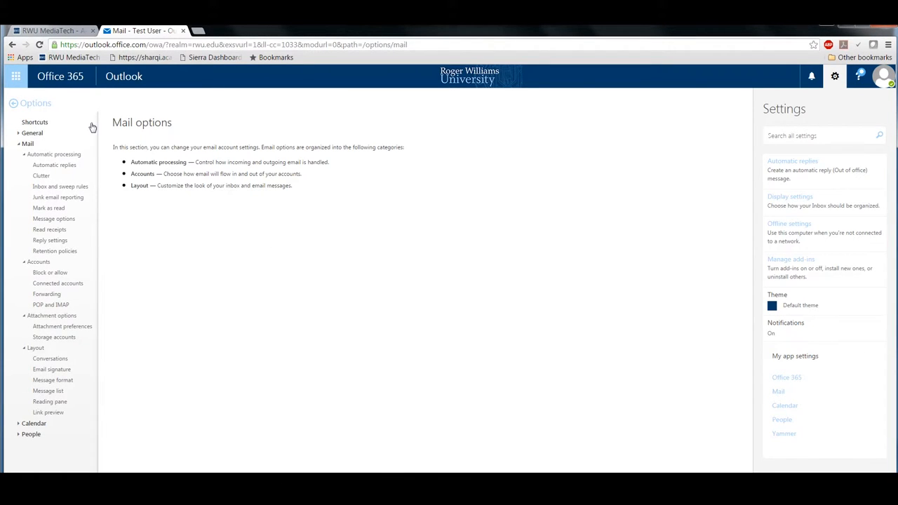
pyautogui.moveTo(46, 246)
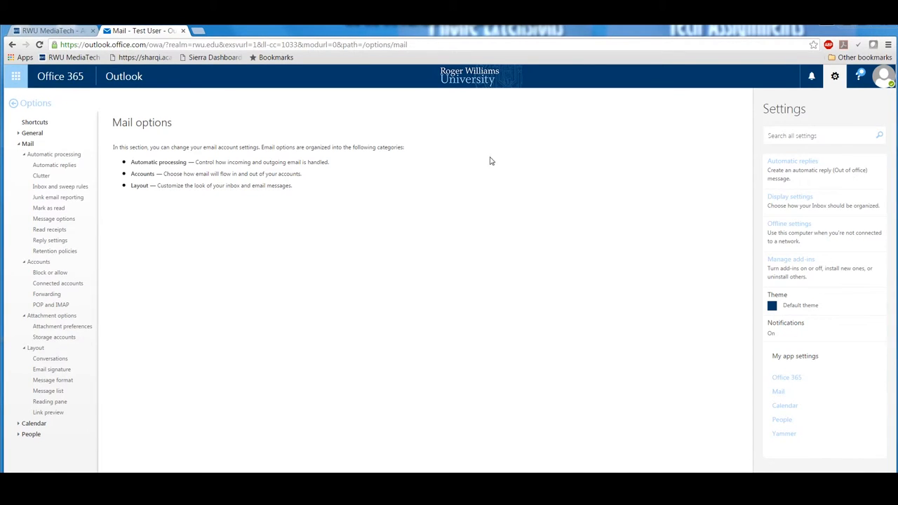
pyautogui.moveTo(727, 387)
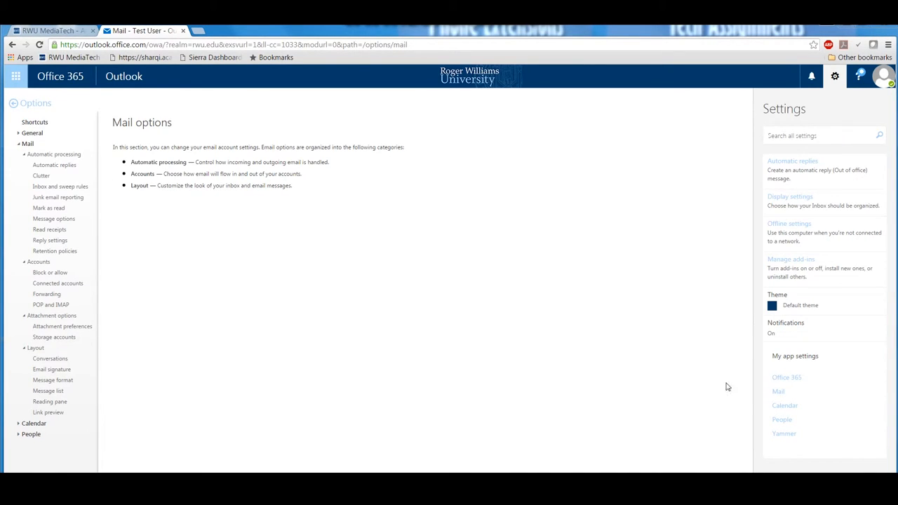
pyautogui.moveTo(53, 153)
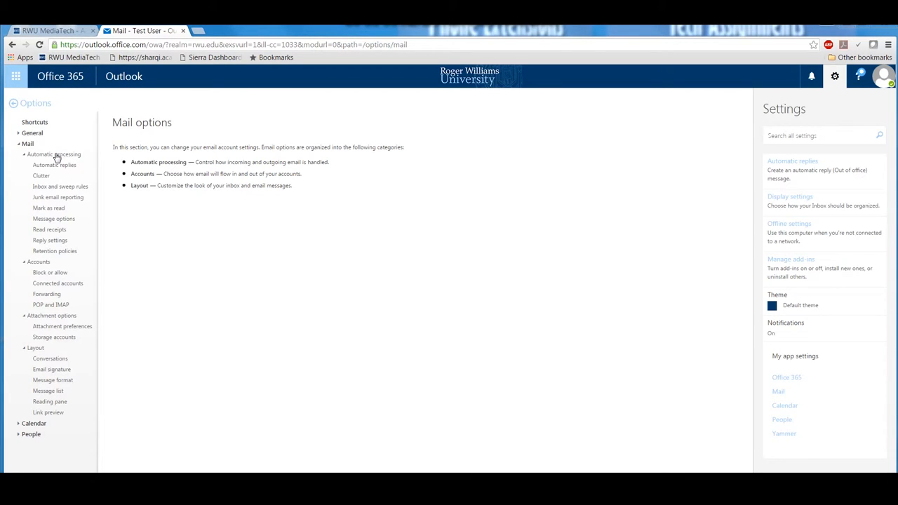
pyautogui.click(53, 165)
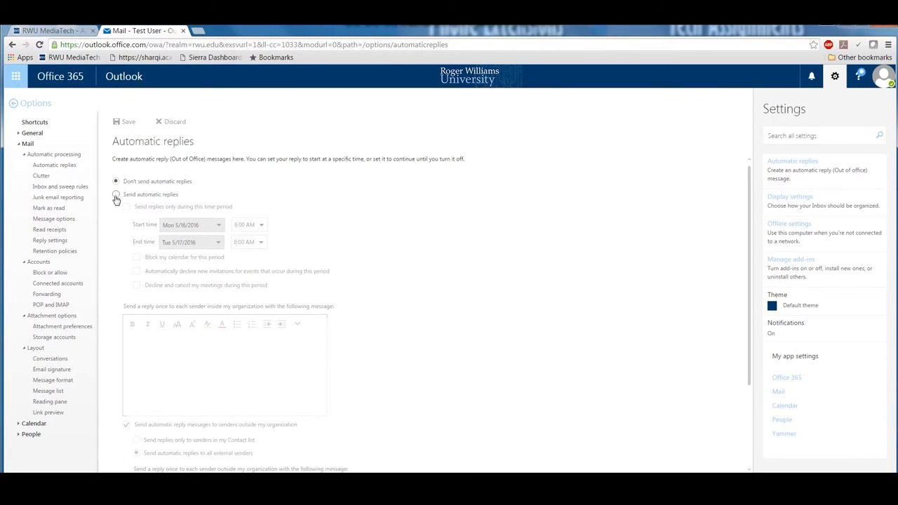
# Enable automatic replies for a set time period, declining new invitations, with reply message 'test'.
pyautogui.click(115, 194)
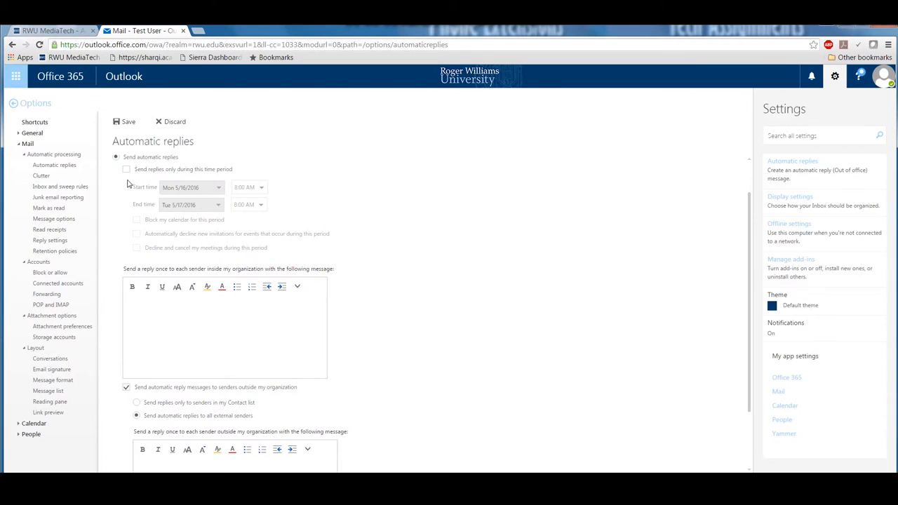
pyautogui.click(126, 168)
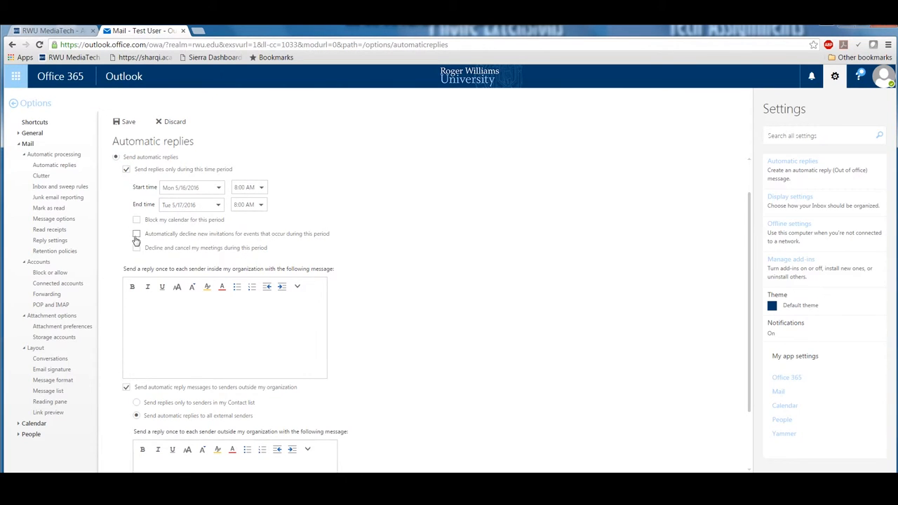
pyautogui.click(136, 233)
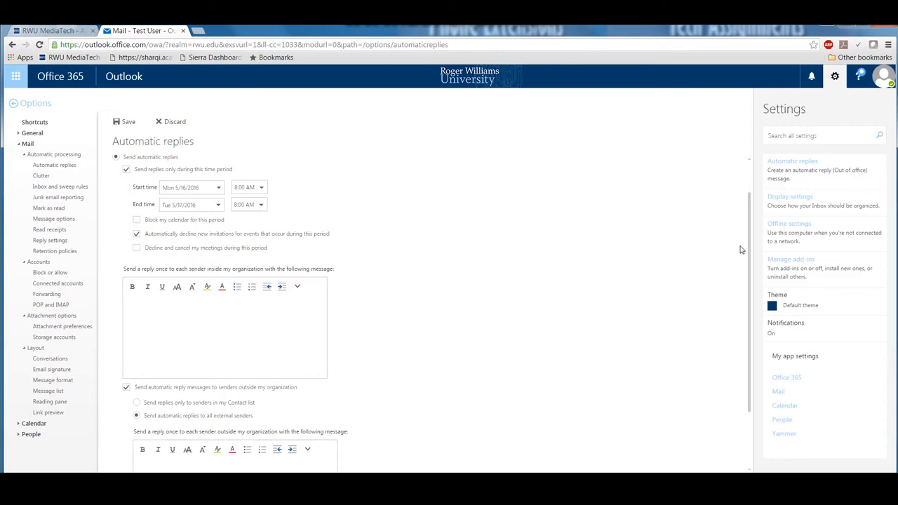
pyautogui.scroll(-3)
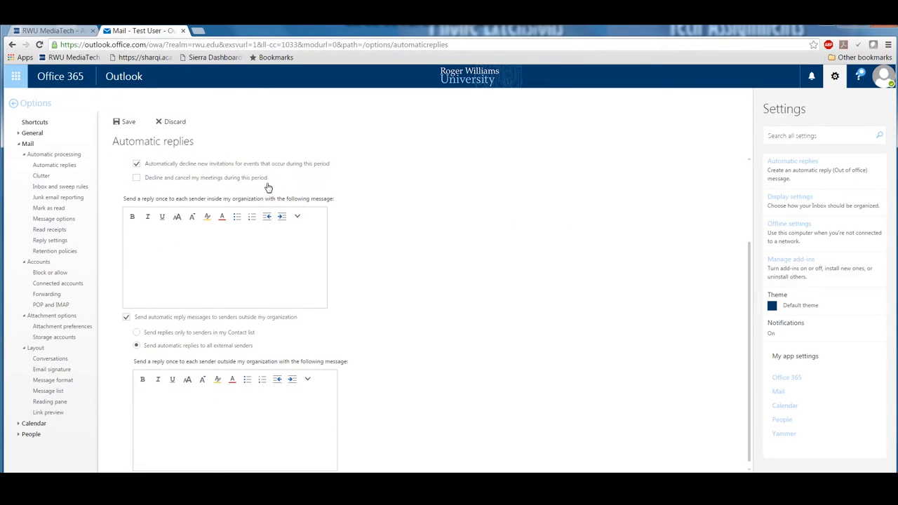
pyautogui.write('test')
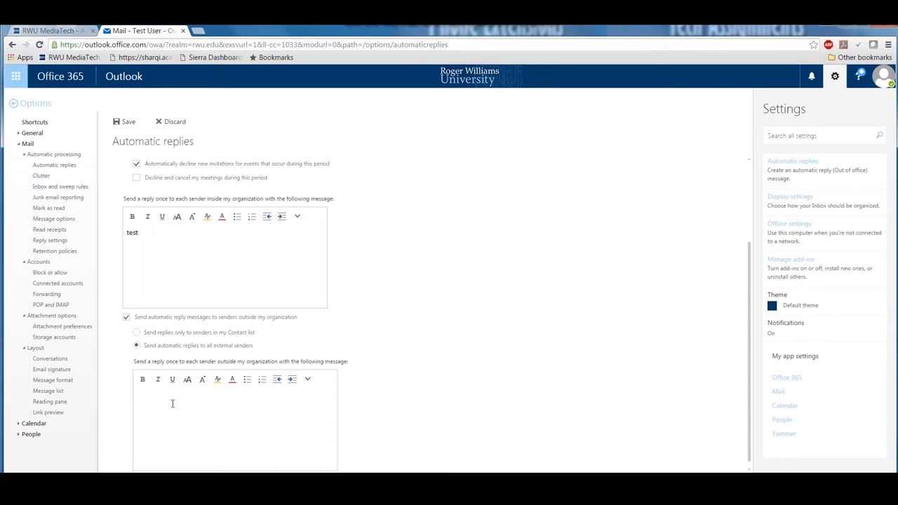
pyautogui.write('test')
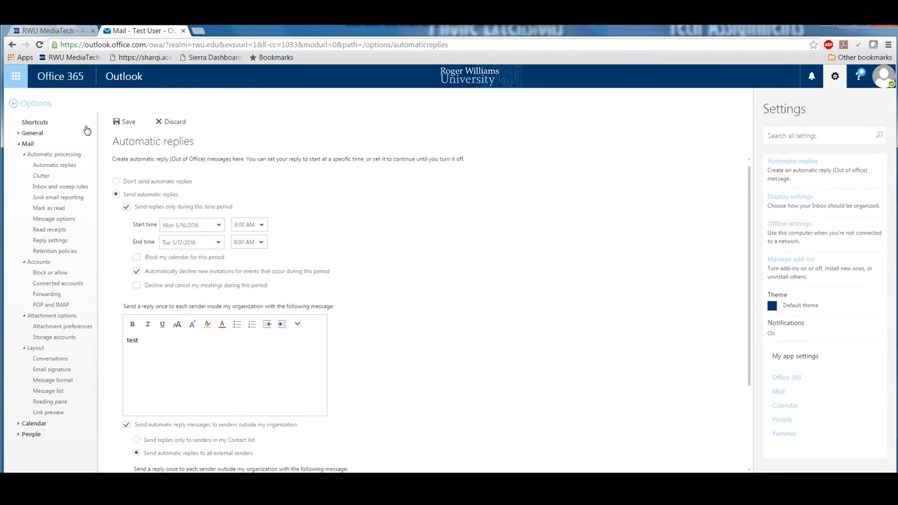
pyautogui.click(40, 175)
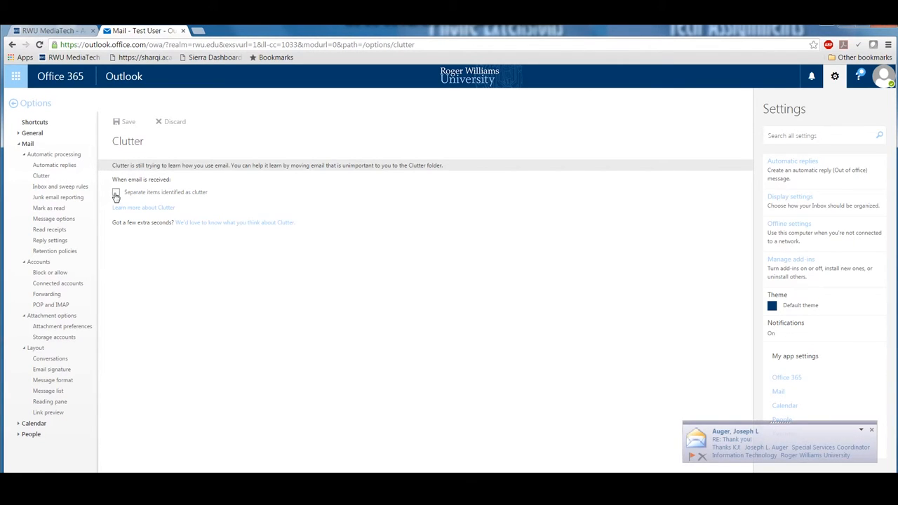
# Toggle Clutter separation and its notifications, leaving both off, and return to Automatic replies.
pyautogui.click(115, 192)
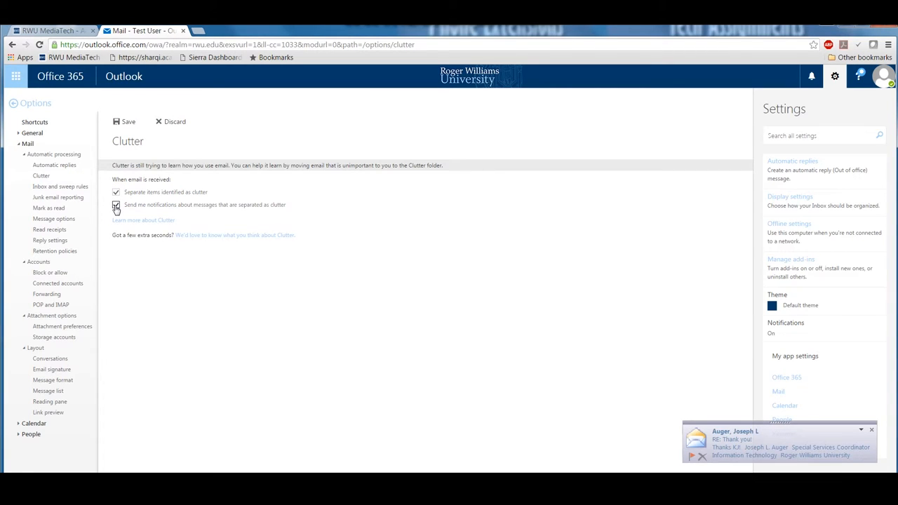
pyautogui.click(115, 191)
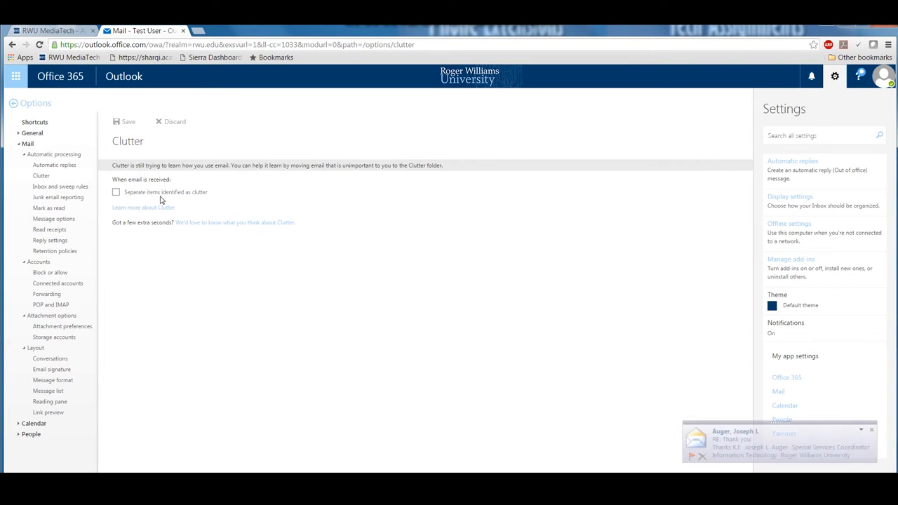
pyautogui.click(115, 192)
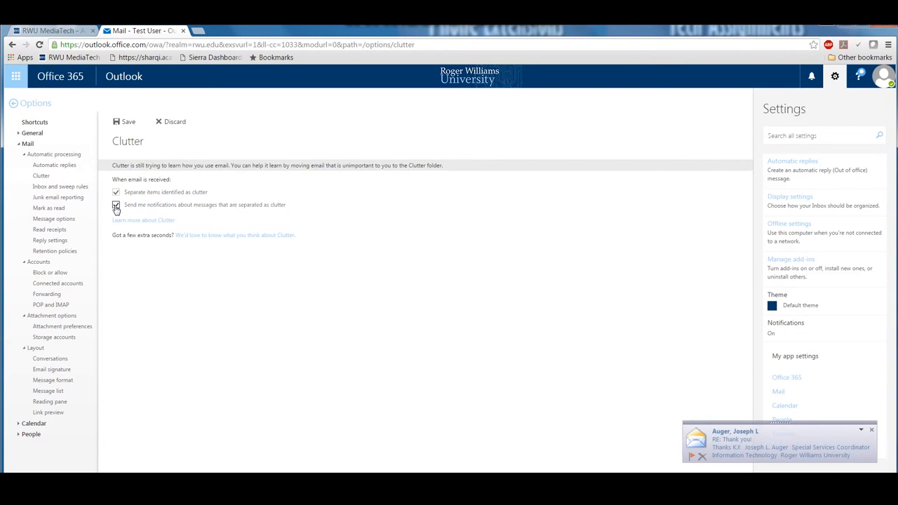
pyautogui.click(115, 204)
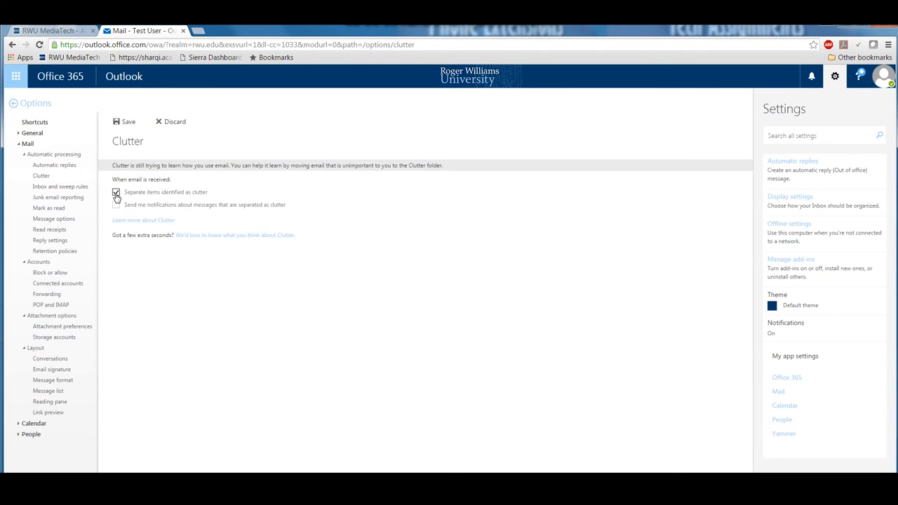
pyautogui.click(115, 192)
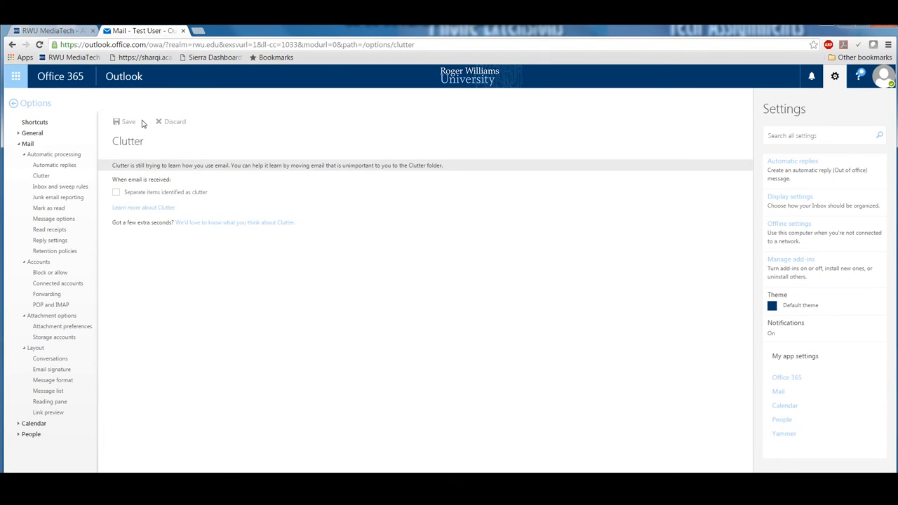
pyautogui.click(53, 165)
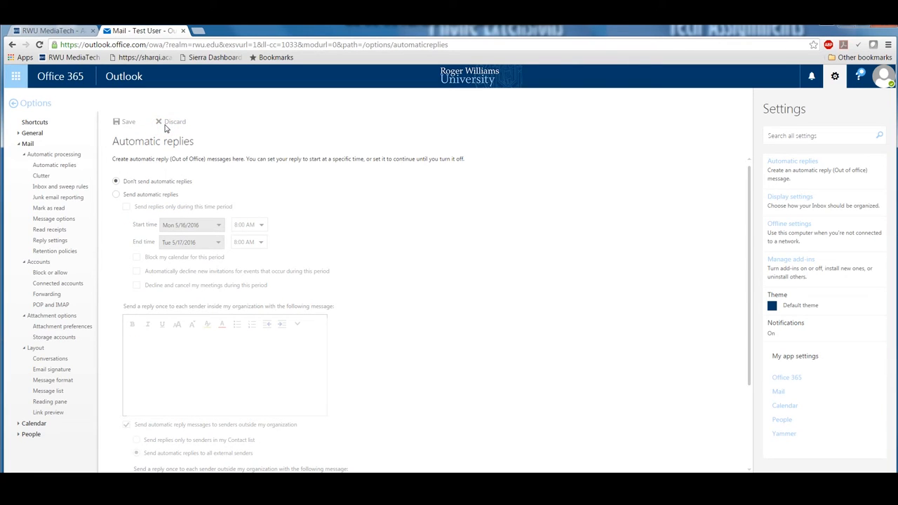
pyautogui.moveTo(222, 162)
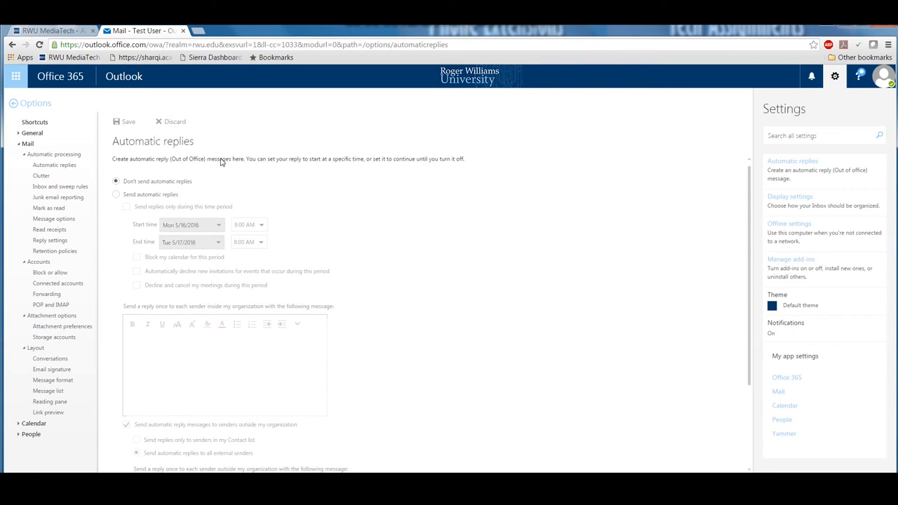
pyautogui.moveTo(878, 92)
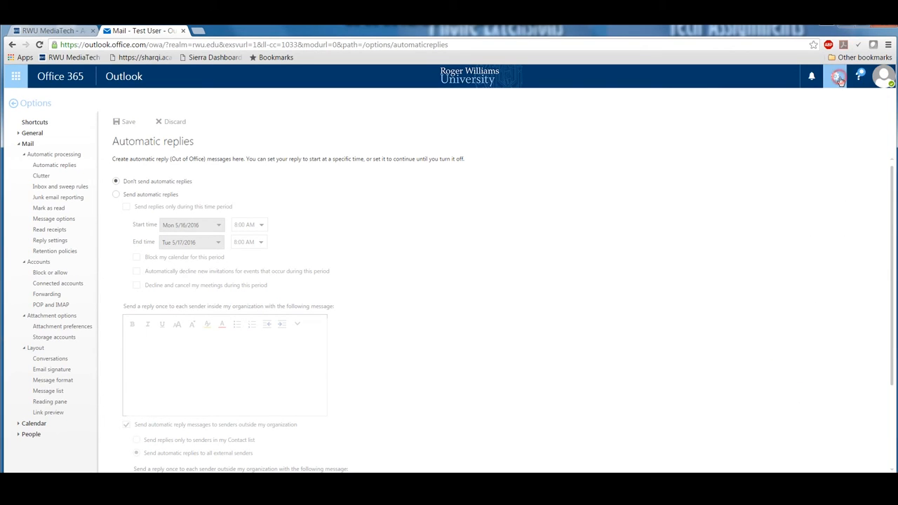
# From Settings > Theme, try another theme and then apply the Circuit theme.
pyautogui.click(834, 76)
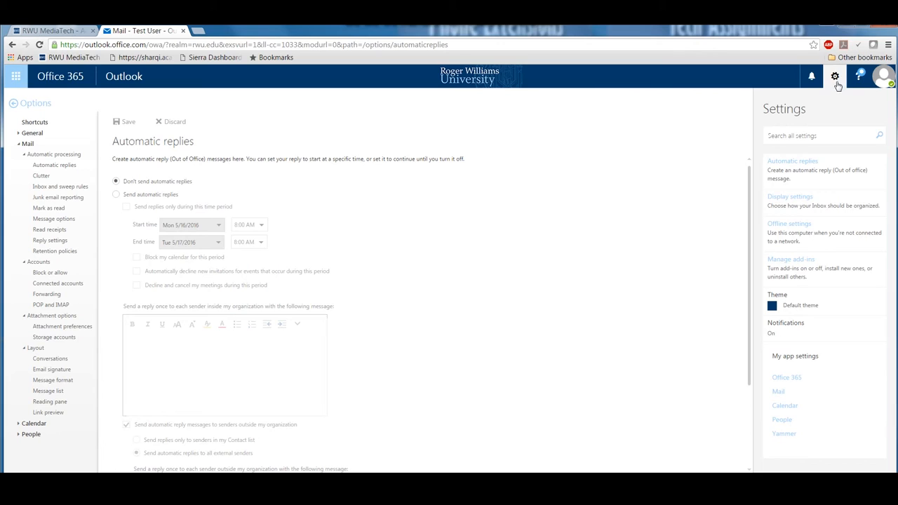
pyautogui.moveTo(814, 244)
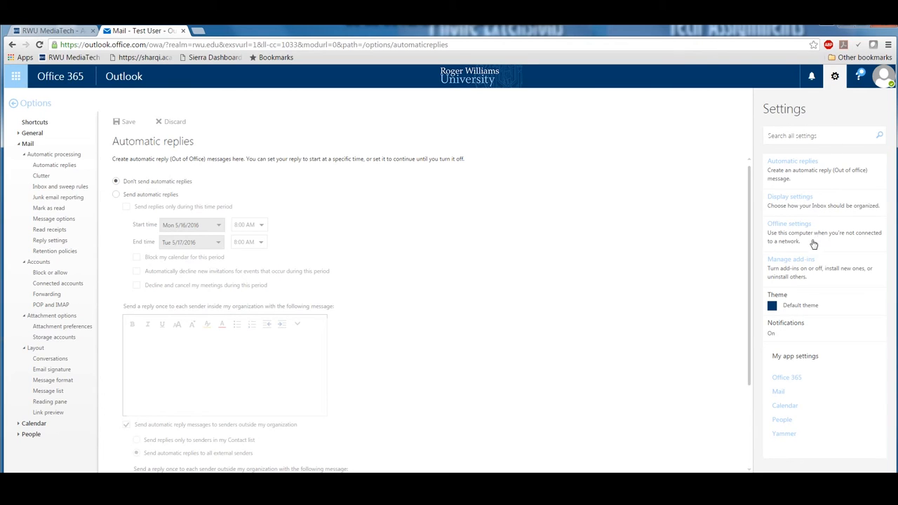
pyautogui.click(799, 303)
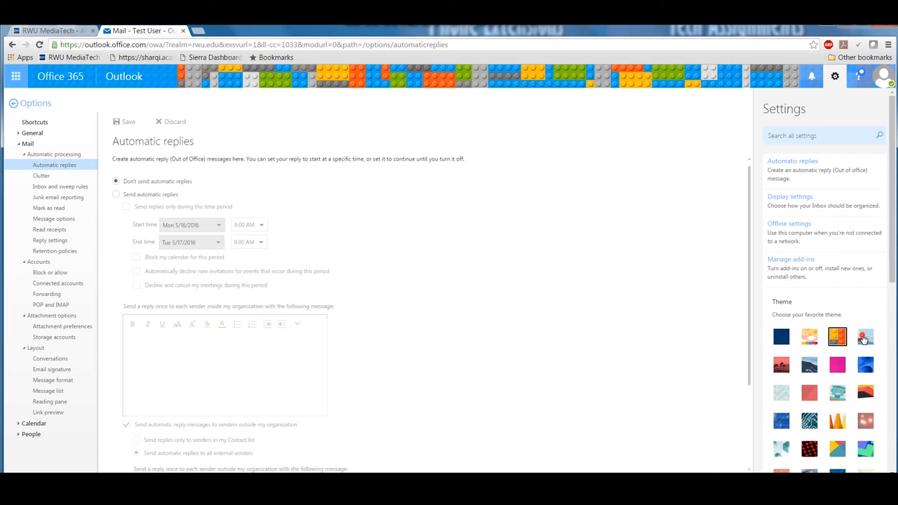
pyautogui.click(837, 364)
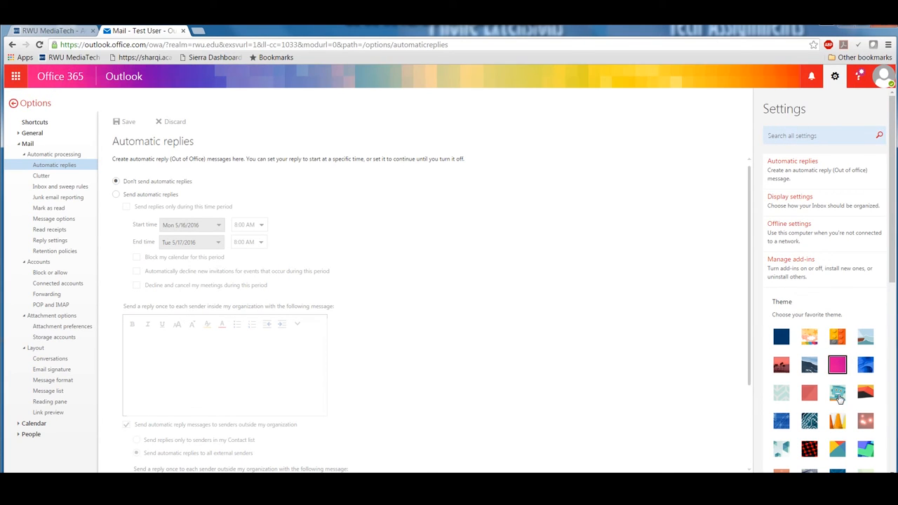
pyautogui.click(808, 421)
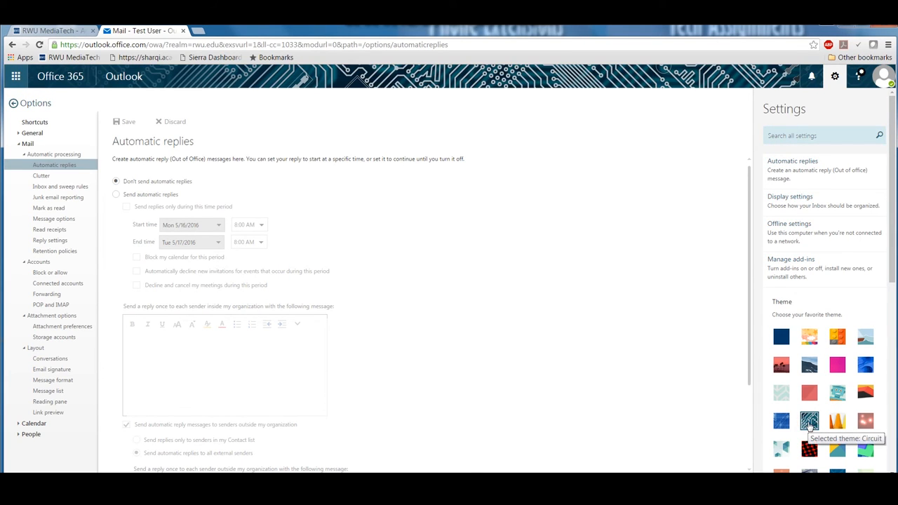